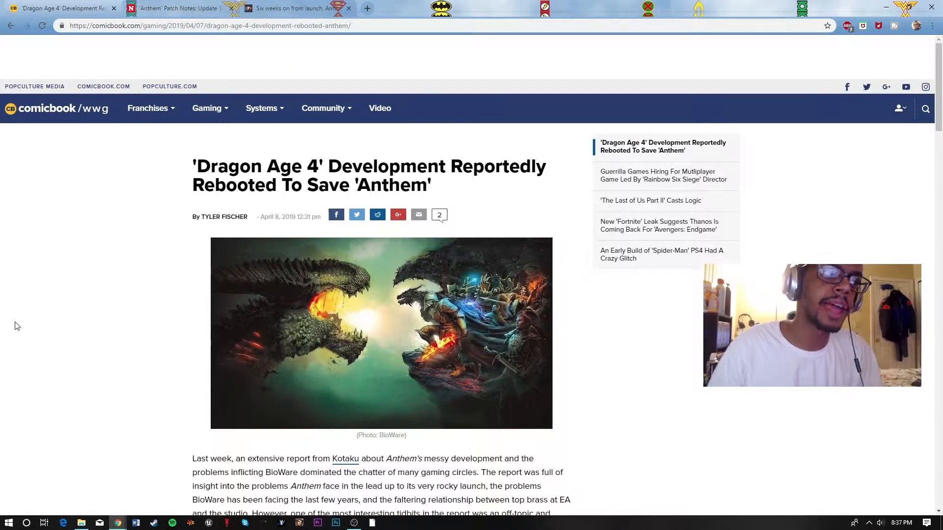
Highlight the line that the game was rebooted and put into Anthem's codebase.
scroll(down, 3)
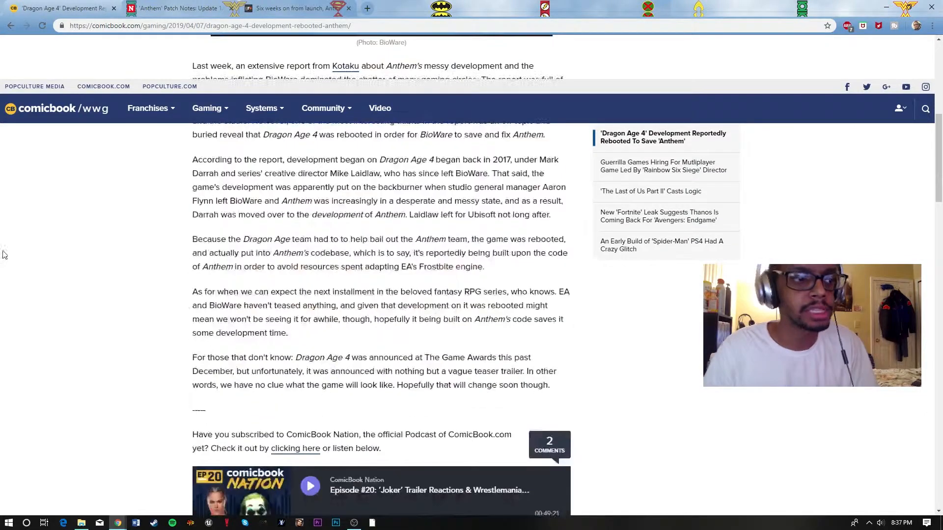
mouse_move(139, 200)
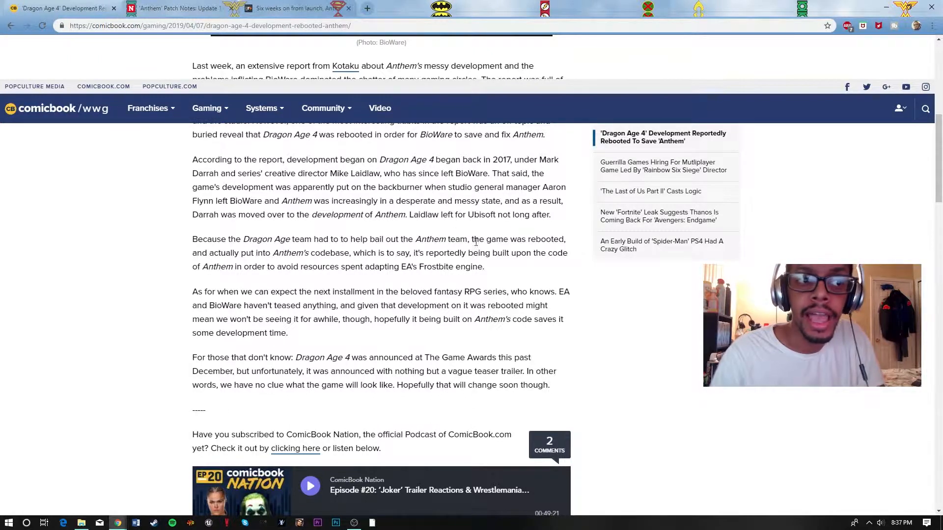
drag(469, 239, 281, 252)
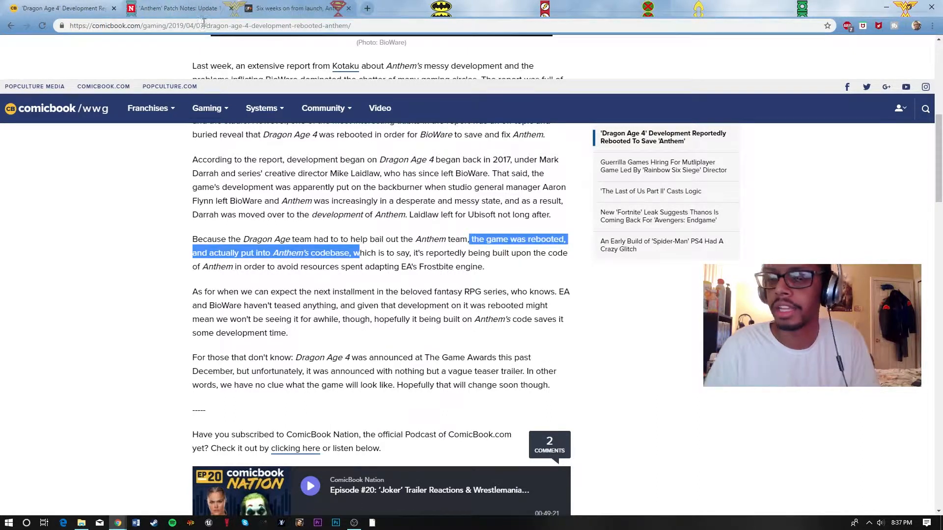
mouse_move(181, 8)
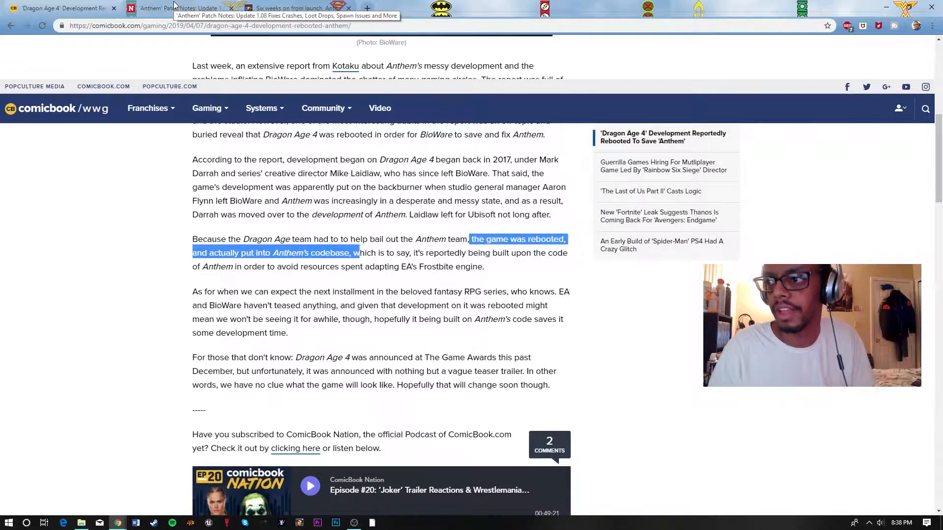
In Newsweek's Anthem 1.08 patch notes, highlight the other-javelin loot fix and the Elysian Cache items fix.
click(174, 8)
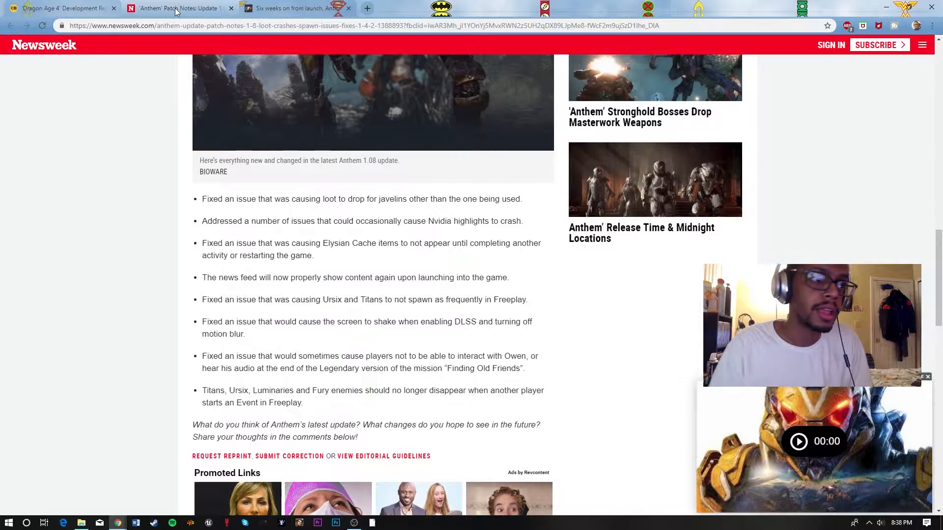
scroll(up, 3)
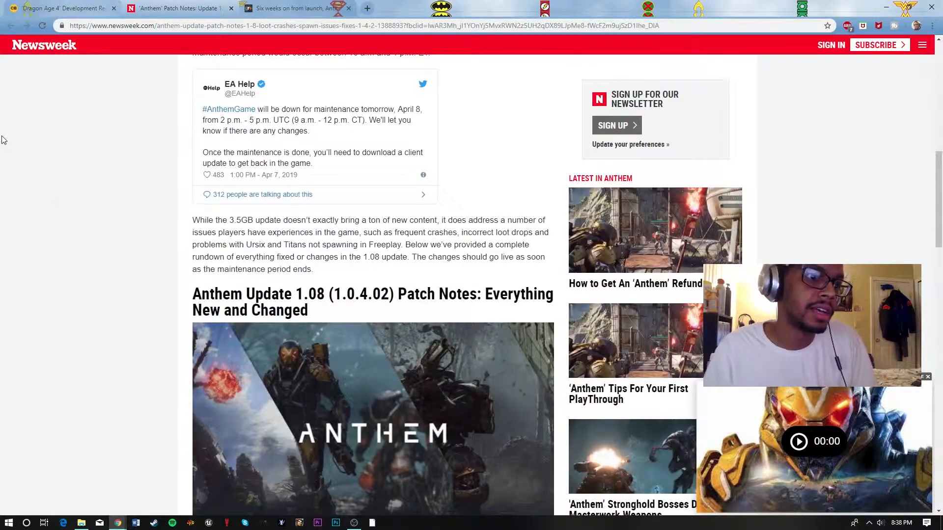
scroll(down, 3)
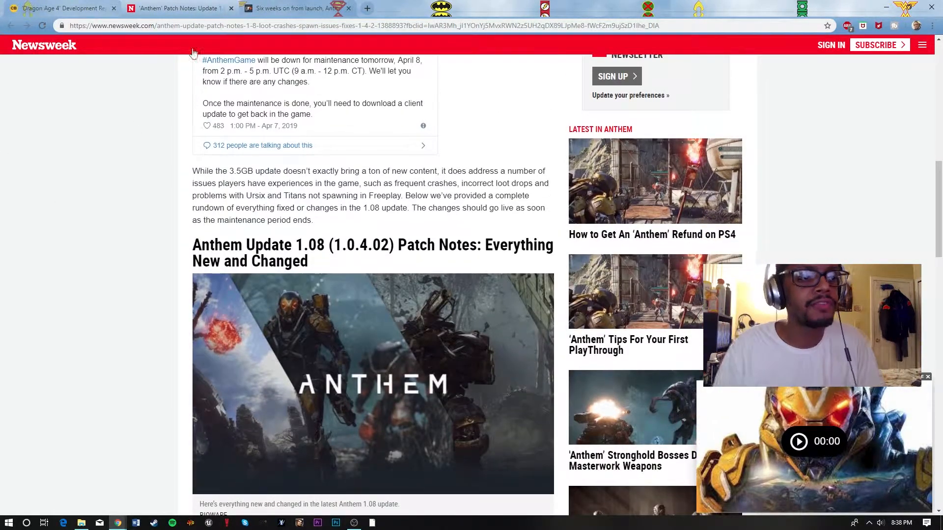
scroll(down, 3)
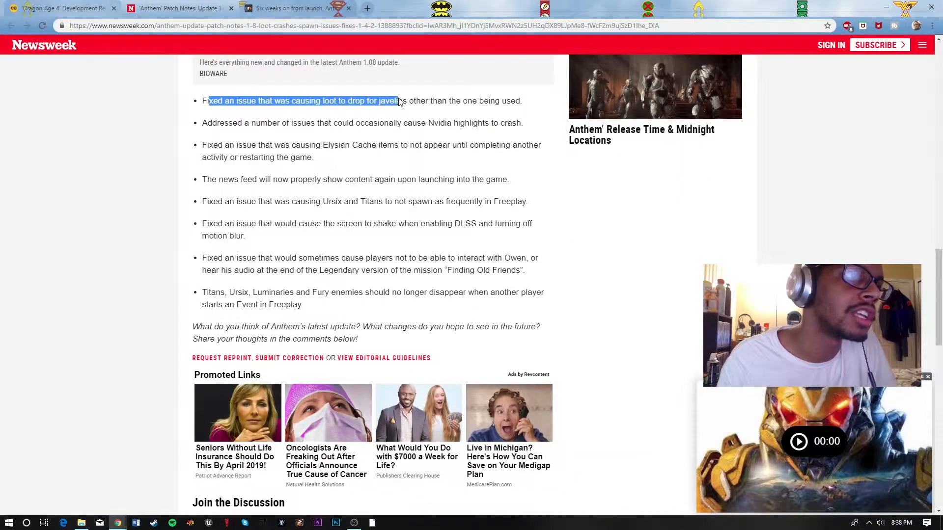
drag(399, 100, 498, 100)
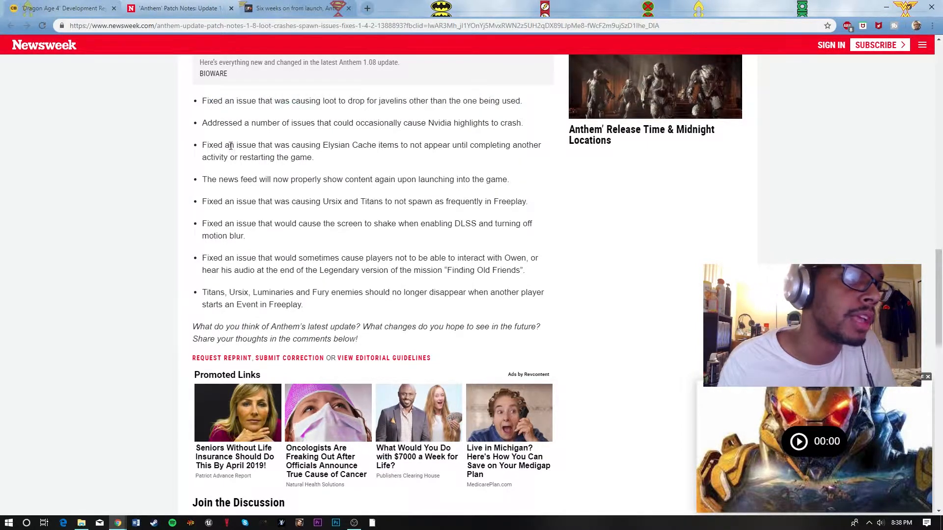
drag(229, 146, 421, 146)
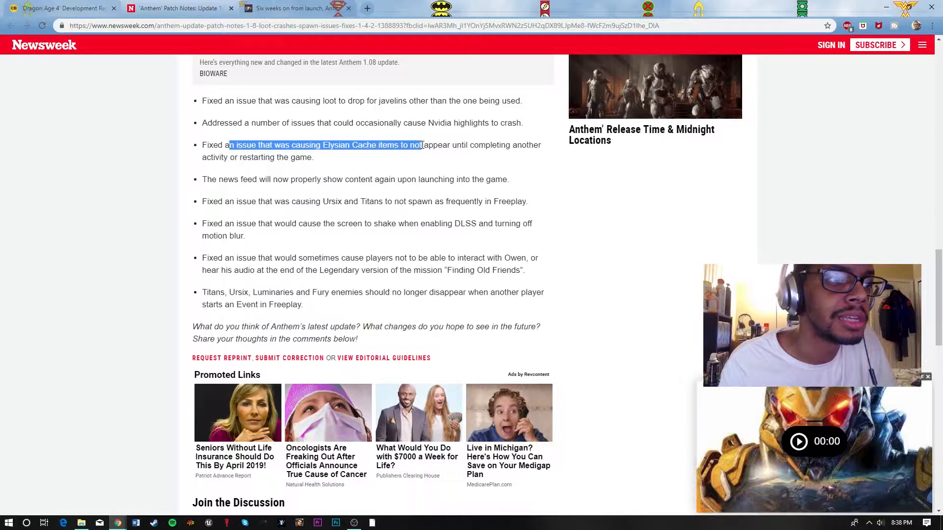
drag(421, 145, 475, 145)
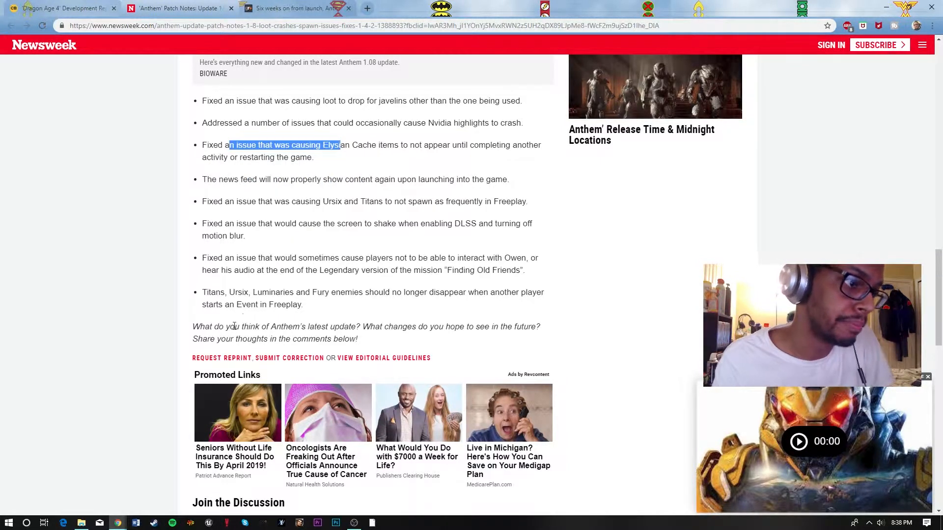
Highlight the fix about Titans, Ursix, Luminaries and Fury enemies no longer disappearing in Freeplay.
drag(232, 293, 311, 292)
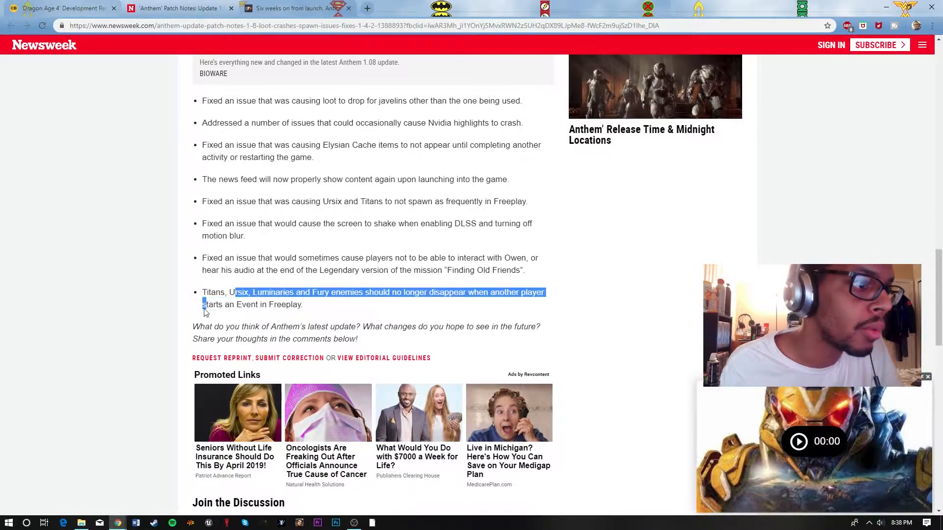
drag(204, 306, 322, 305)
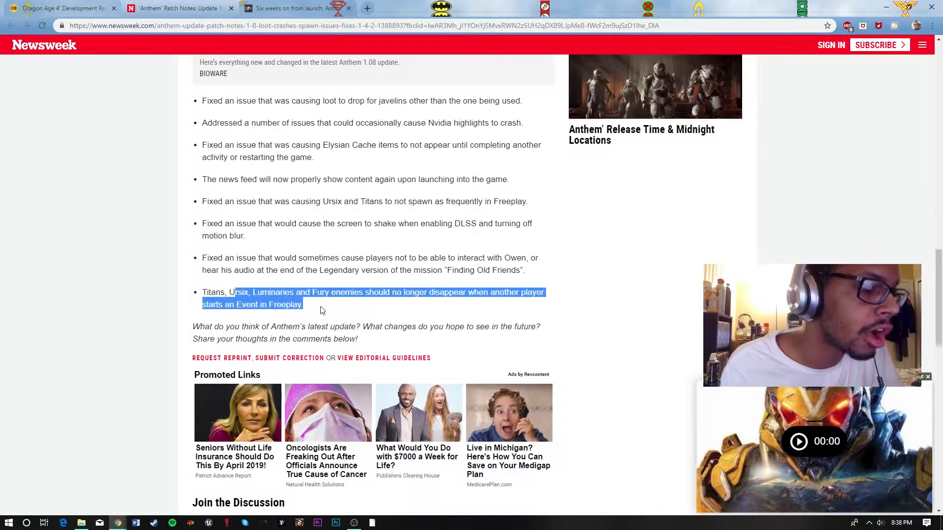
click(368, 292)
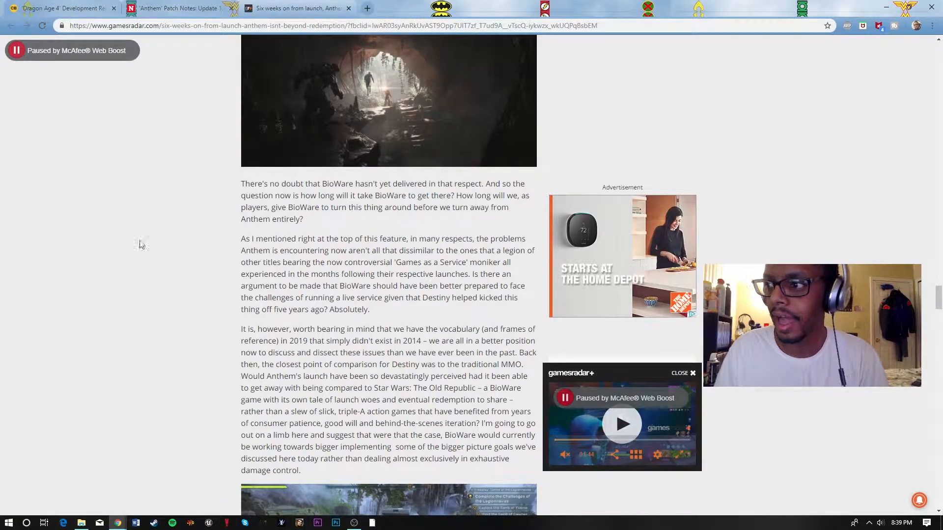
scroll(down, 3)
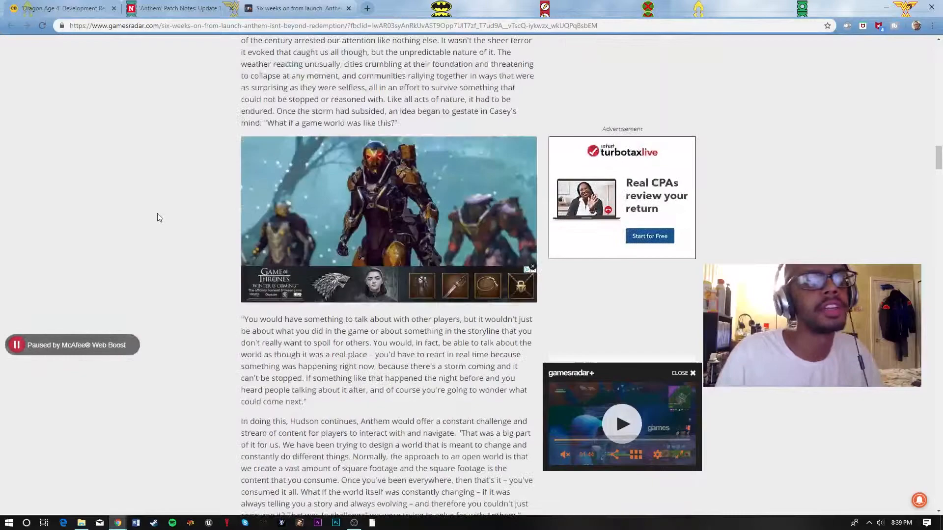
scroll(down, 3)
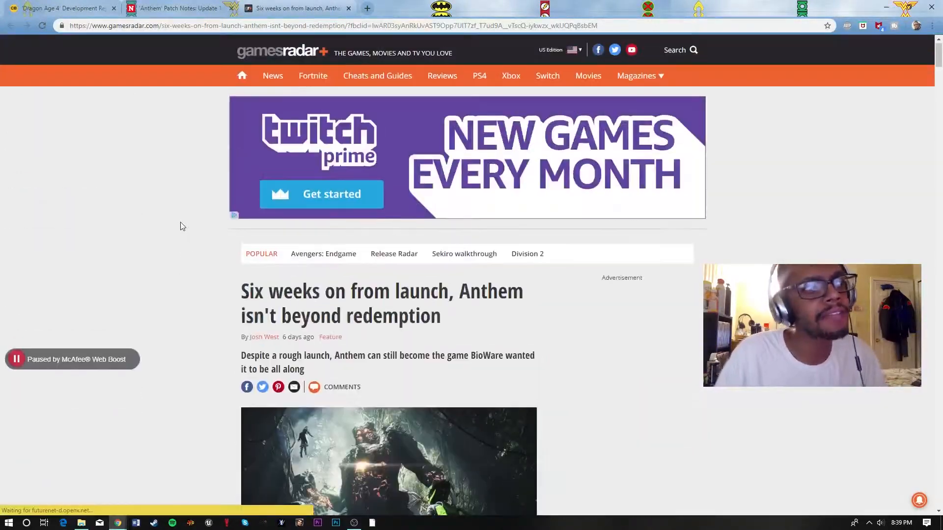
scroll(down, 3)
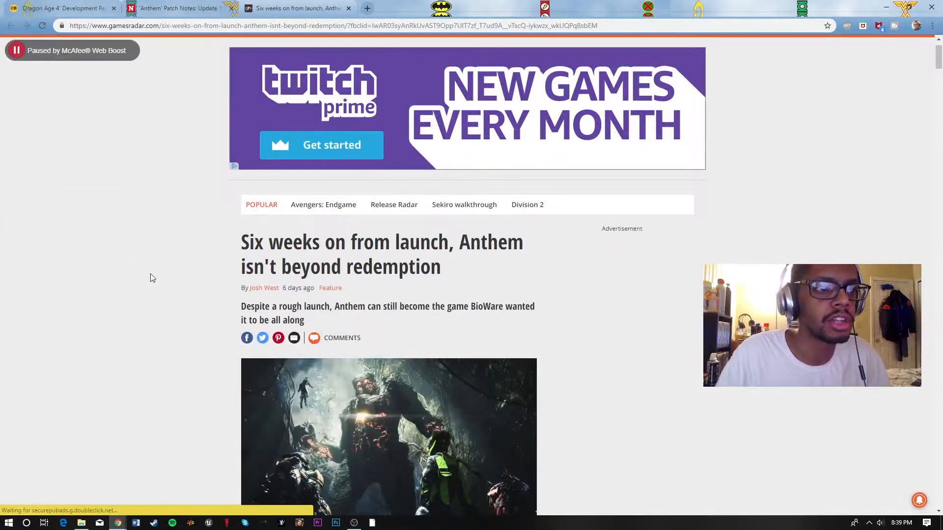
scroll(down, 3)
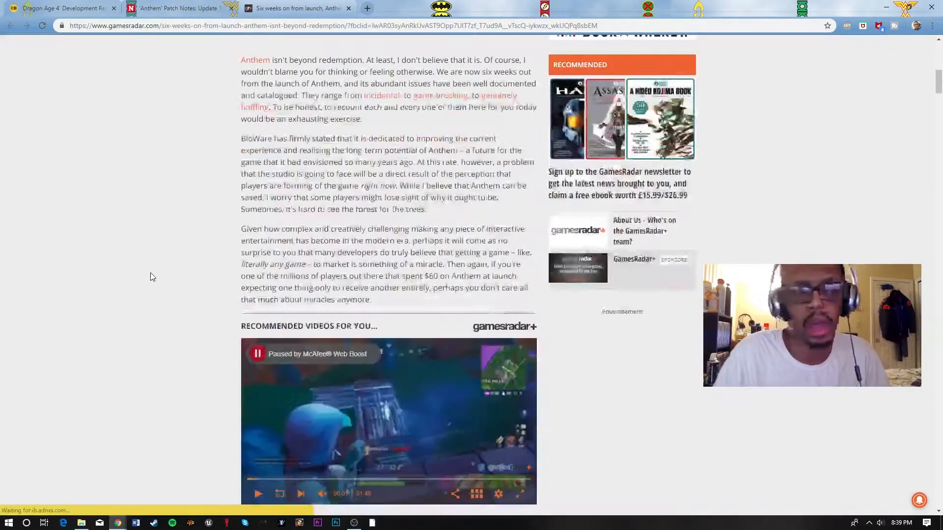
scroll(down, 3)
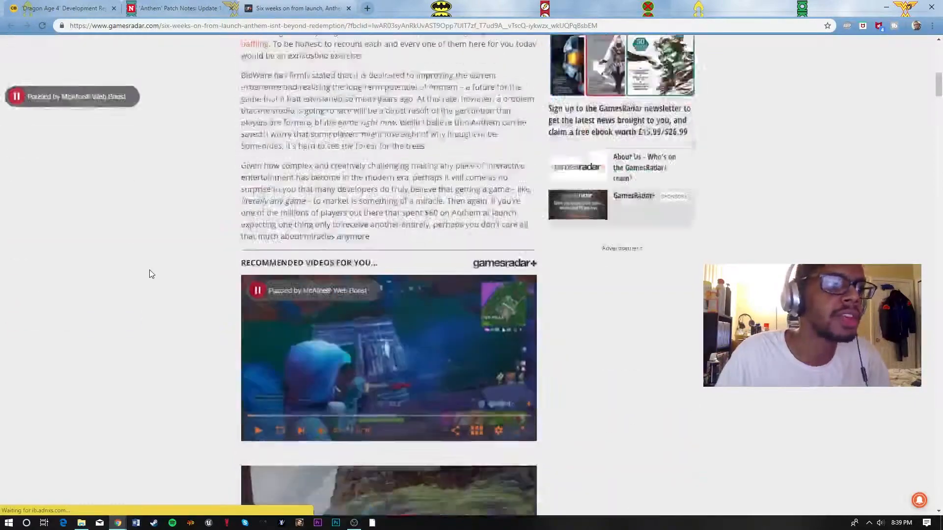
scroll(down, 3)
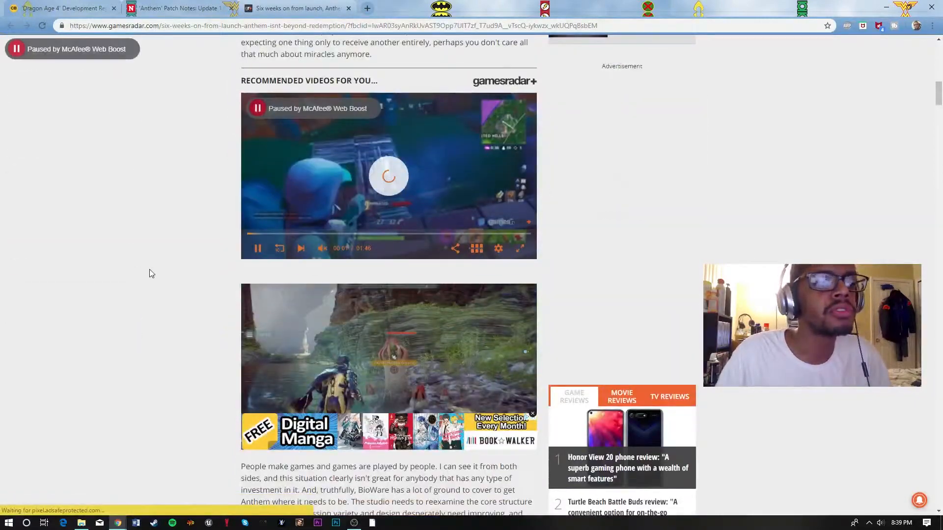
scroll(down, 3)
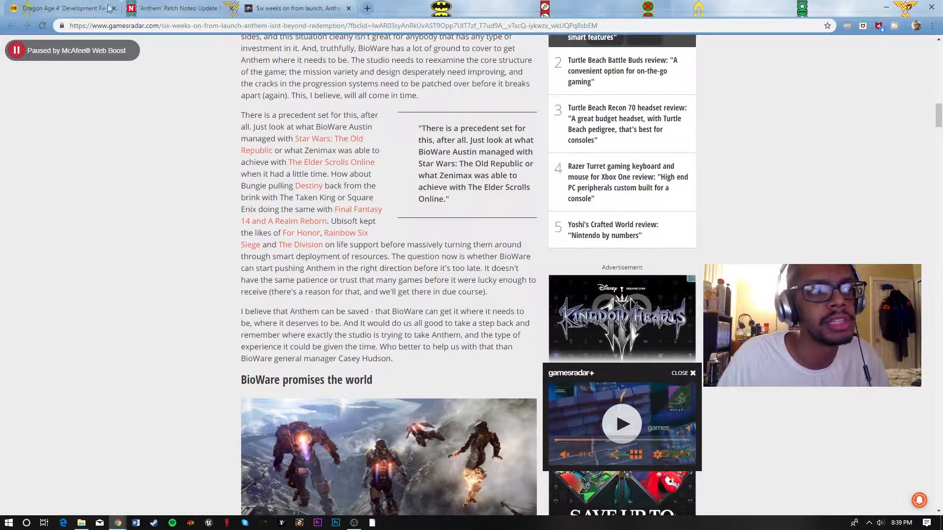
Highlight the precedent passage citing The Old Republic, Elder Scrolls Online, Destiny's Taken King and FF14's A Realm Reborn.
drag(273, 139, 369, 150)
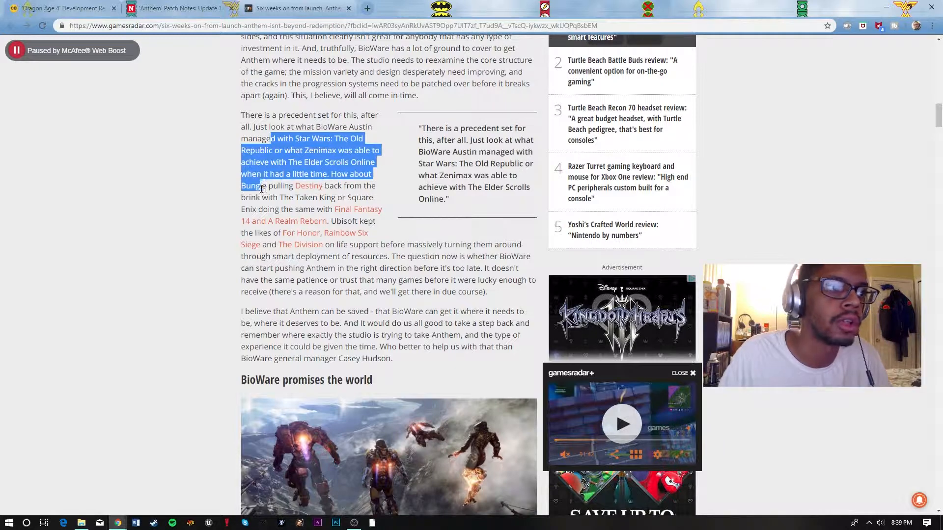
drag(258, 186, 342, 197)
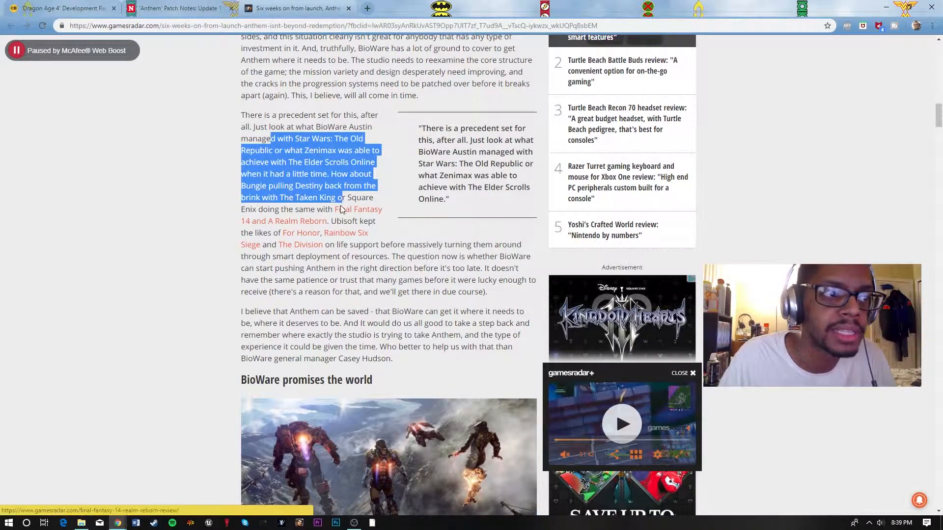
drag(341, 197, 344, 221)
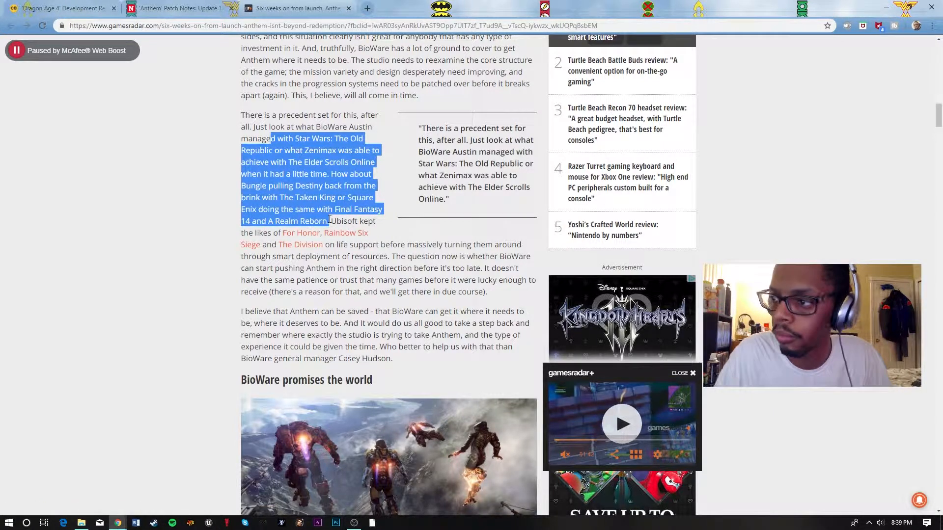
Scroll the feature down to the 'BioWare promises the world' heading.
click(101, 260)
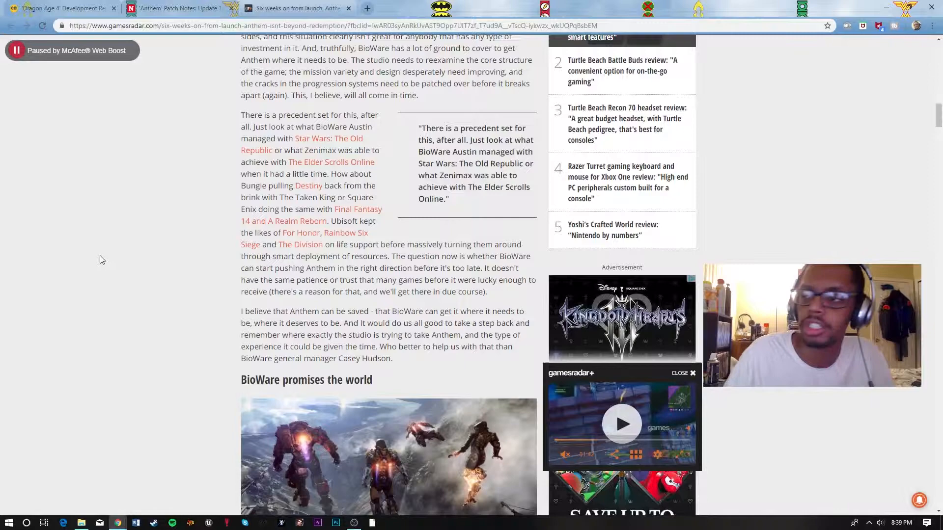
scroll(down, 3)
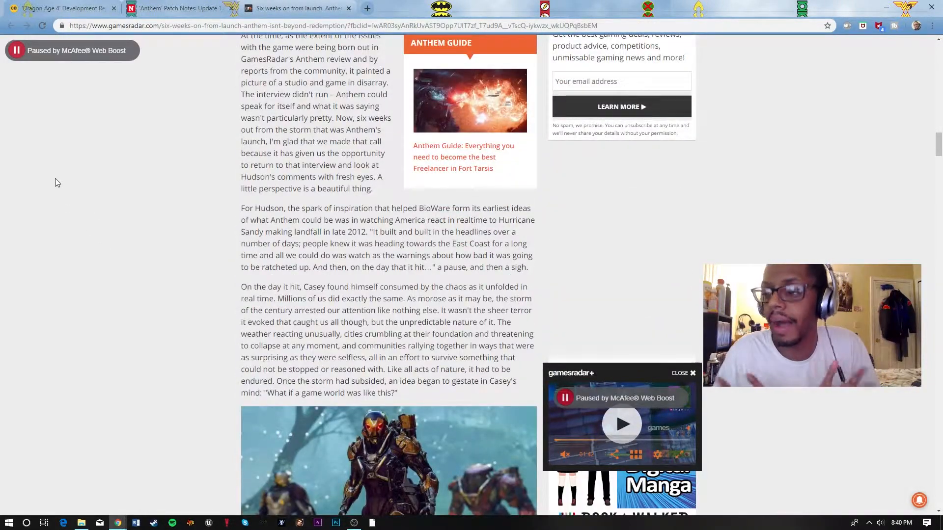
scroll(down, 3)
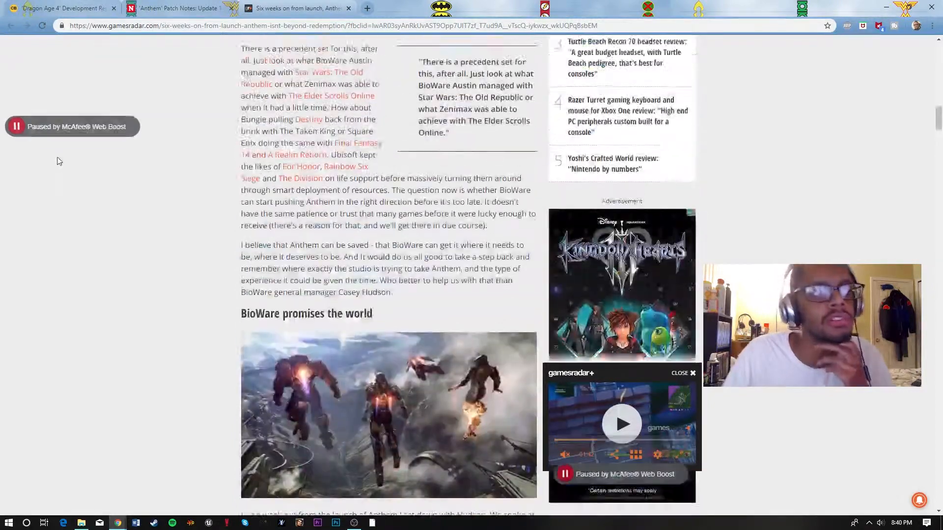
scroll(up, 3)
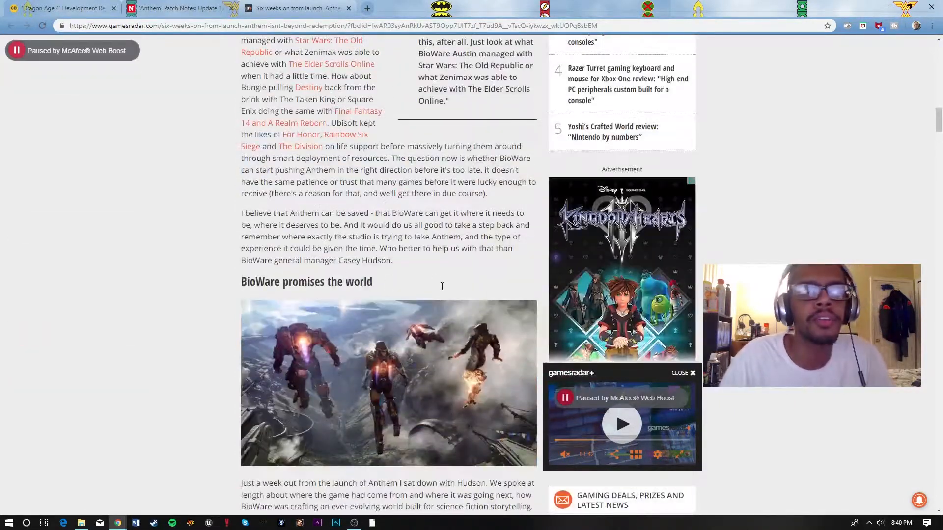
Scroll past the Hurricane Sandy paragraph to Hudson's 'On the day it hit' storm quote.
scroll(down, 3)
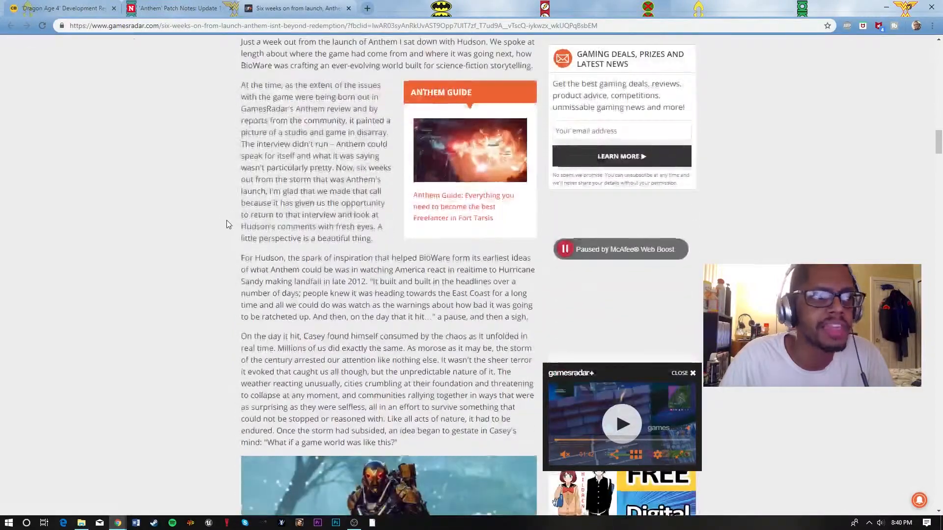
scroll(down, 3)
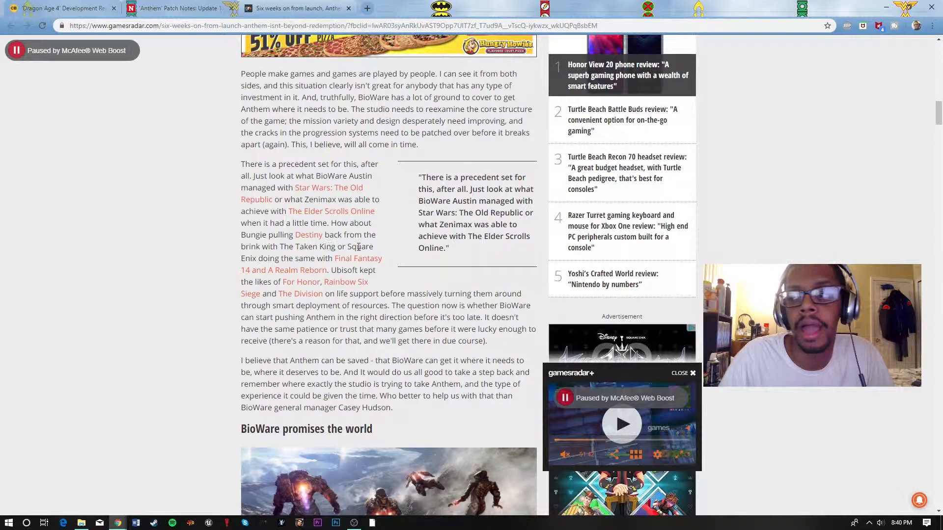
scroll(down, 3)
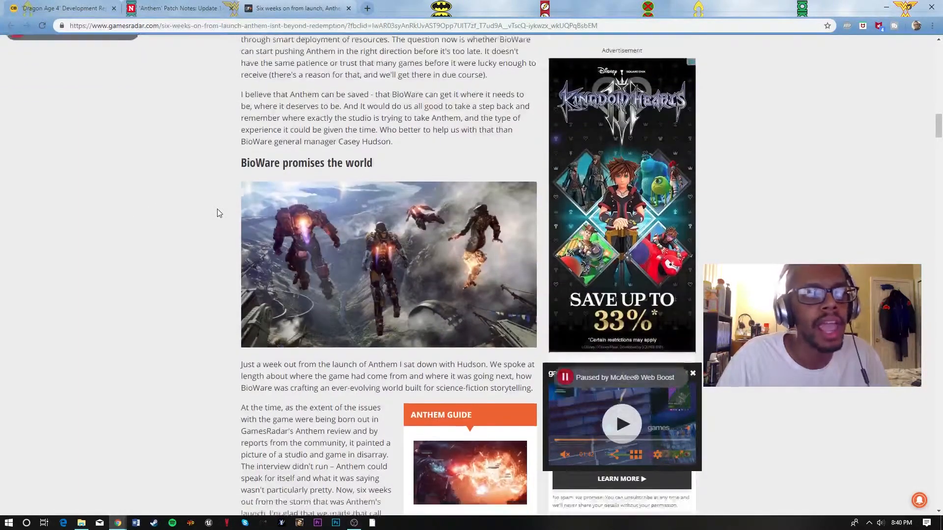
scroll(down, 3)
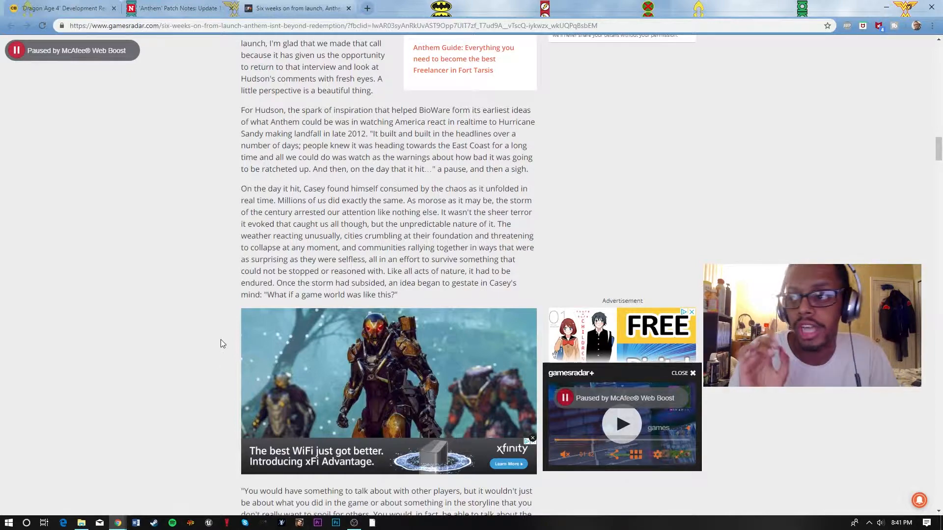
mouse_move(216, 178)
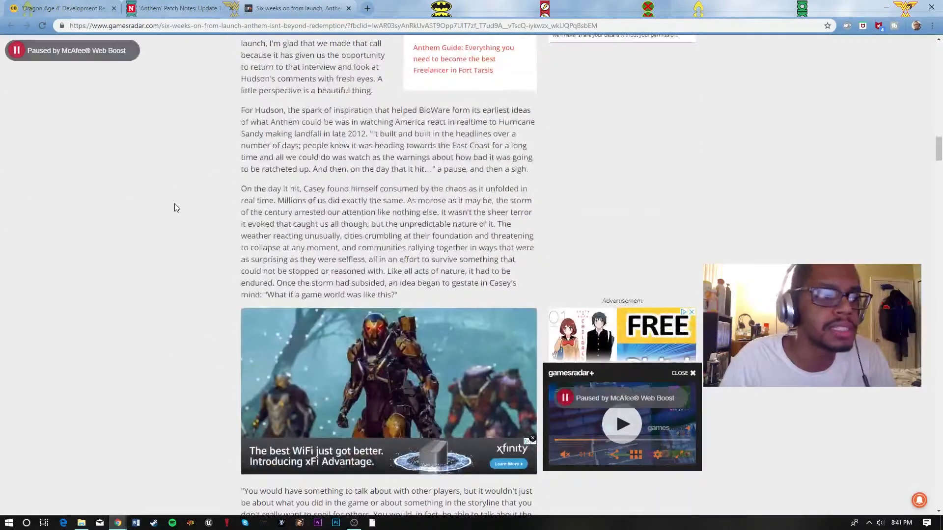
scroll(down, 3)
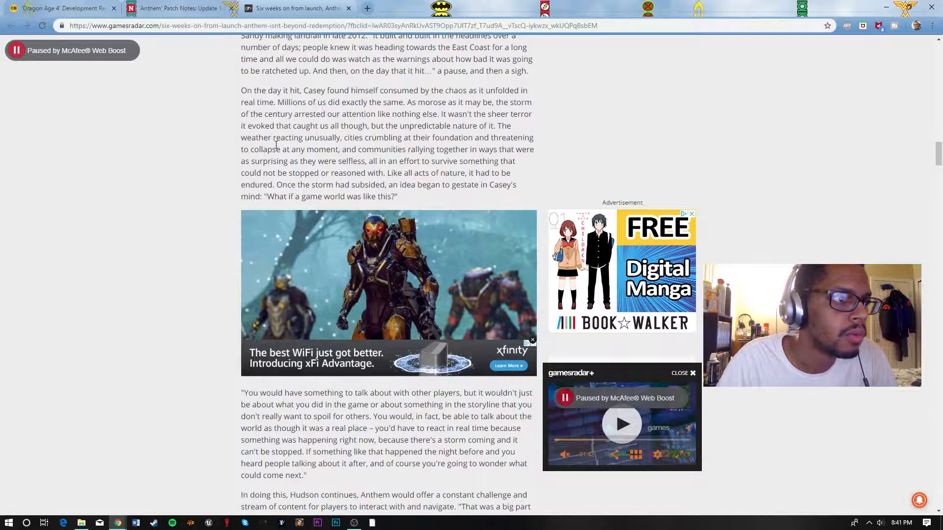
drag(499, 125, 258, 149)
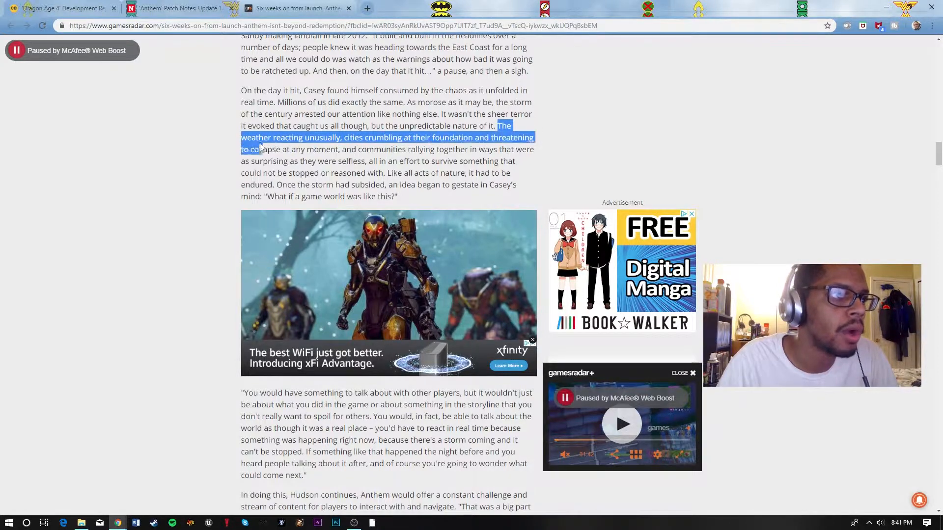
click(306, 93)
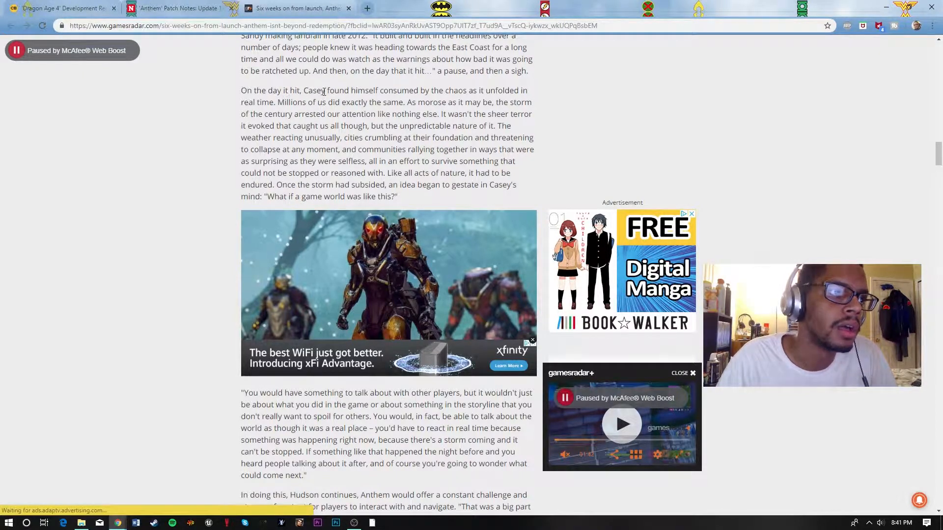
drag(325, 91, 500, 91)
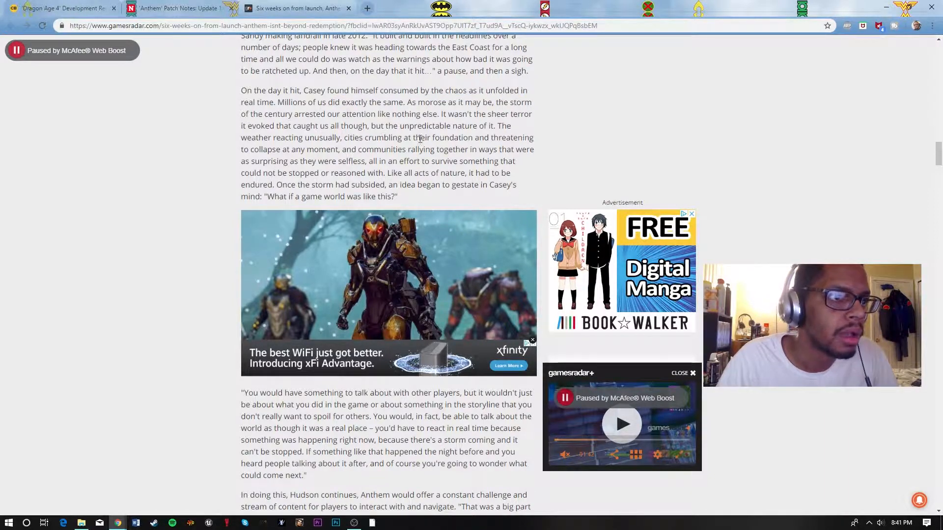
drag(498, 126, 259, 149)
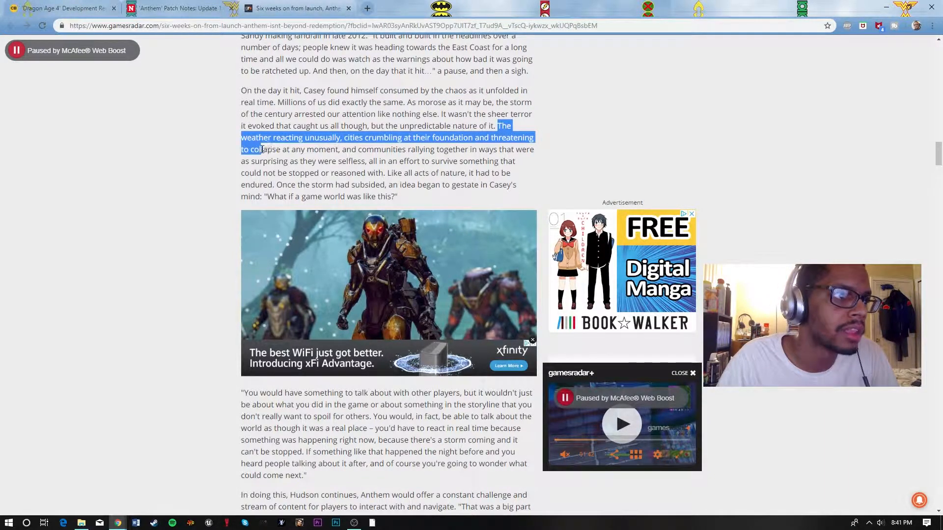
drag(259, 149, 414, 149)
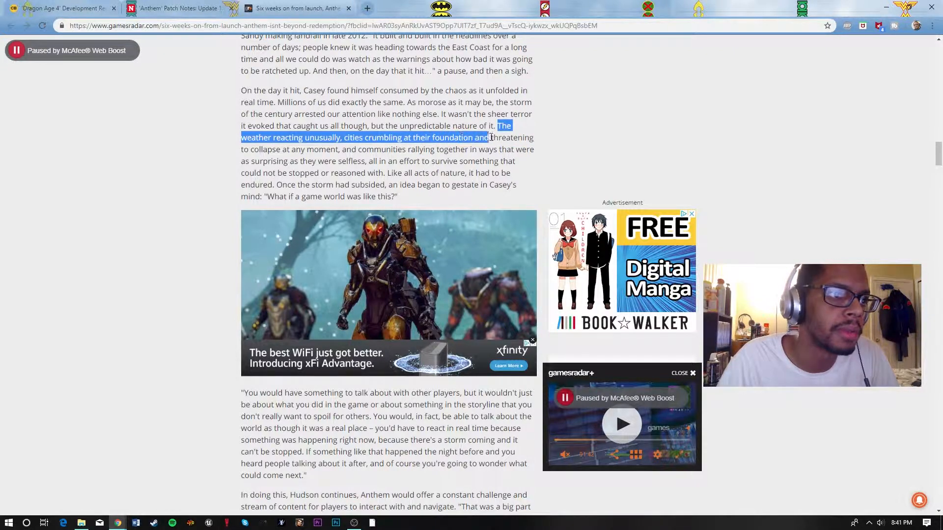
drag(487, 138, 346, 149)
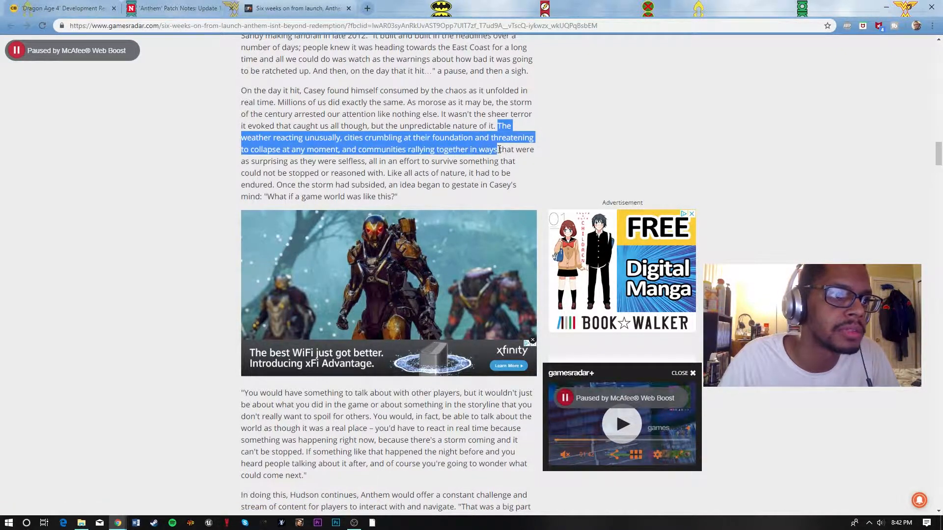
drag(498, 149, 259, 161)
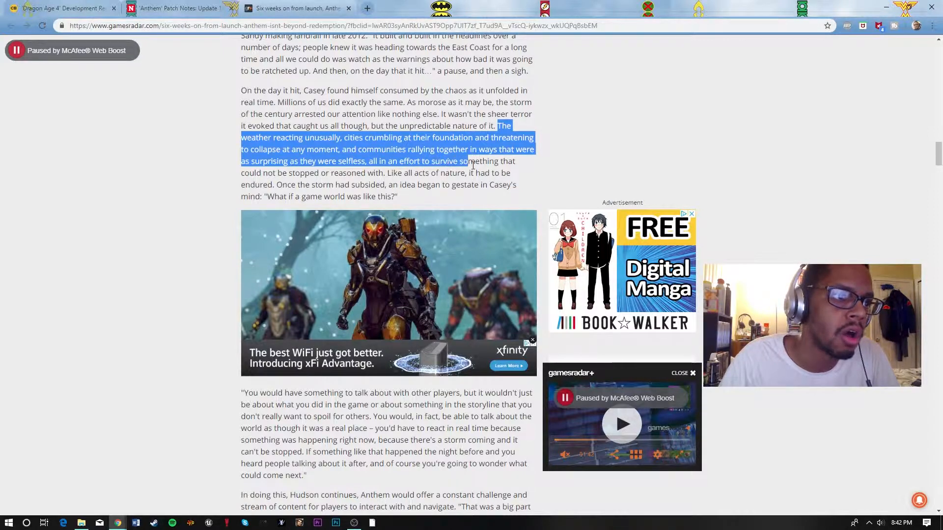
drag(469, 161, 264, 173)
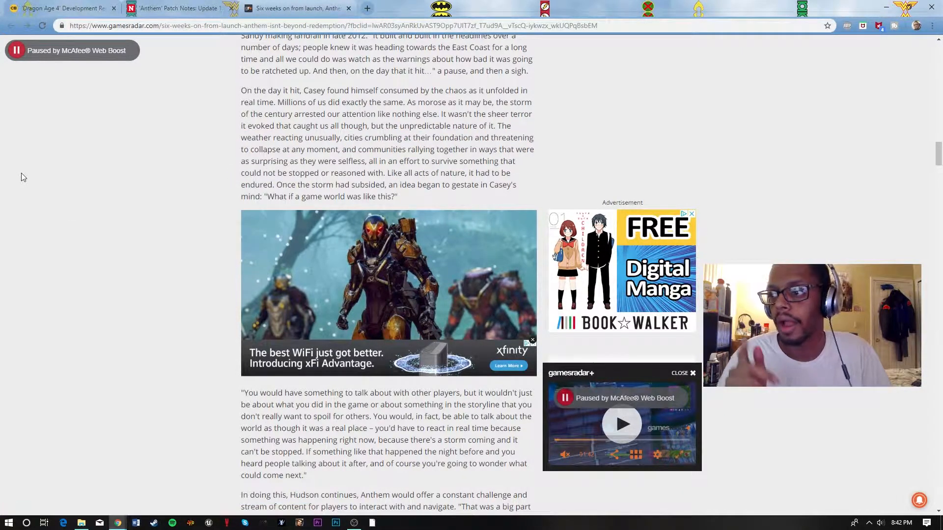
Scroll past 'Surviving ideas in Anthem' and Kotaku's early-iteration quote to 'What's next for Anthem?'.
scroll(down, 3)
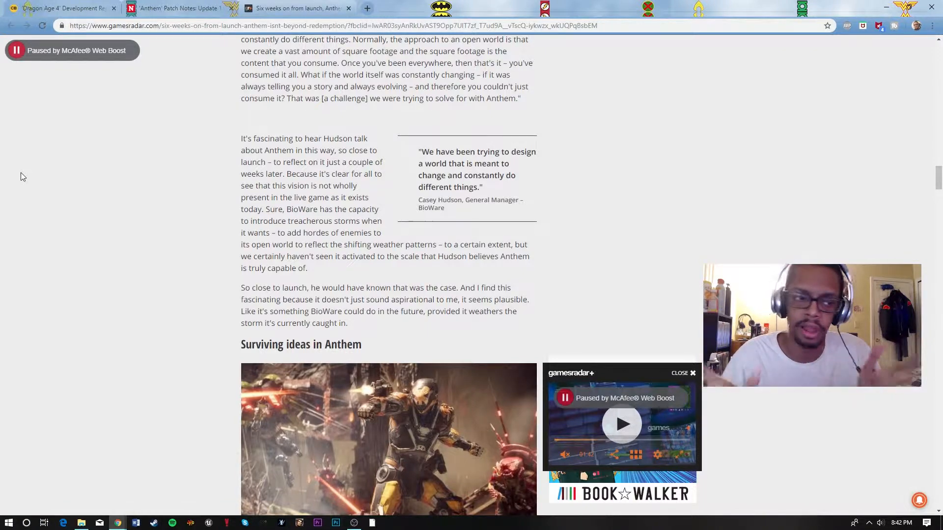
scroll(down, 3)
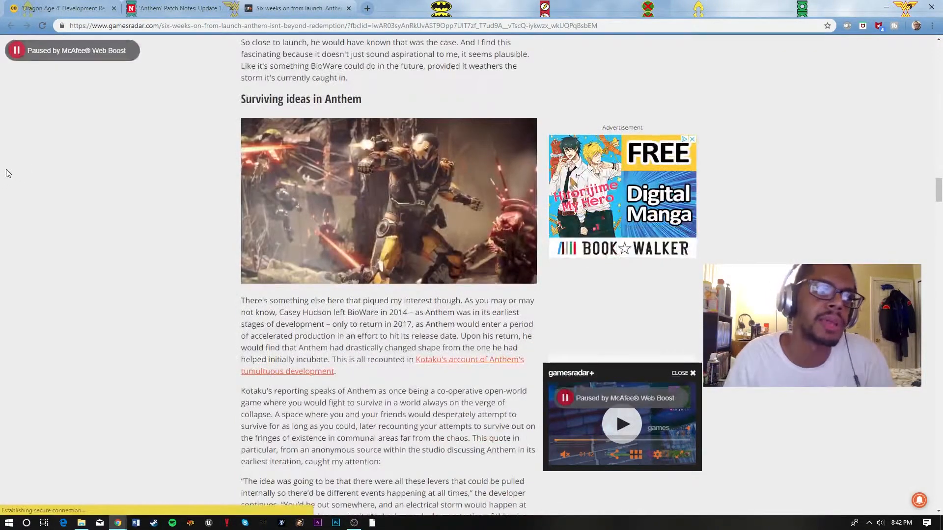
scroll(down, 3)
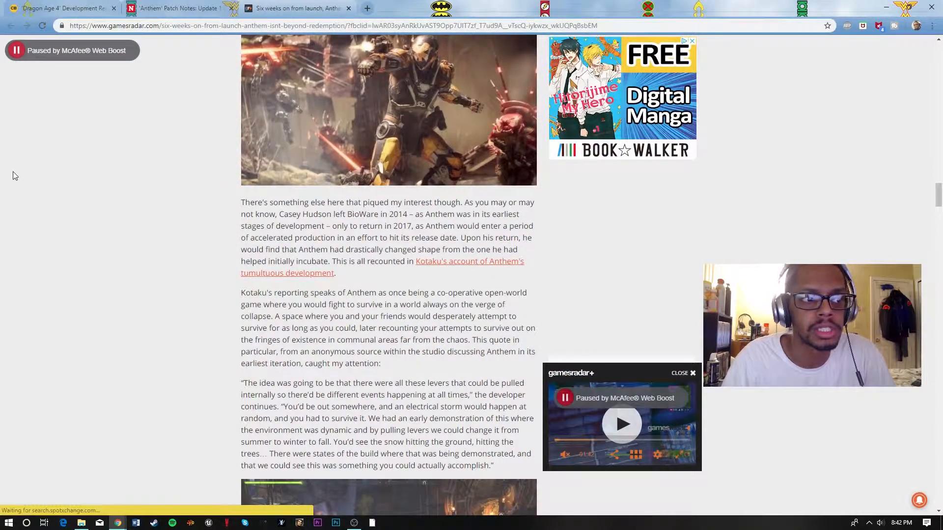
scroll(down, 3)
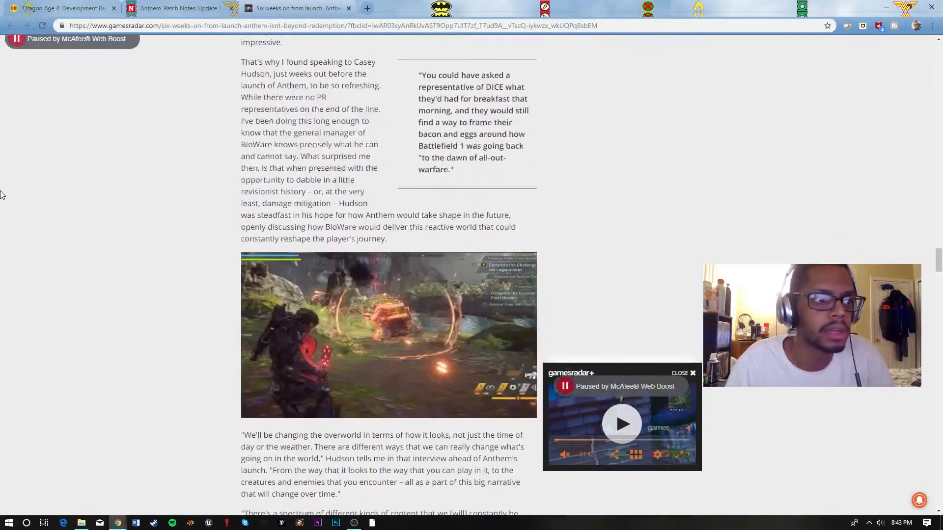
scroll(down, 3)
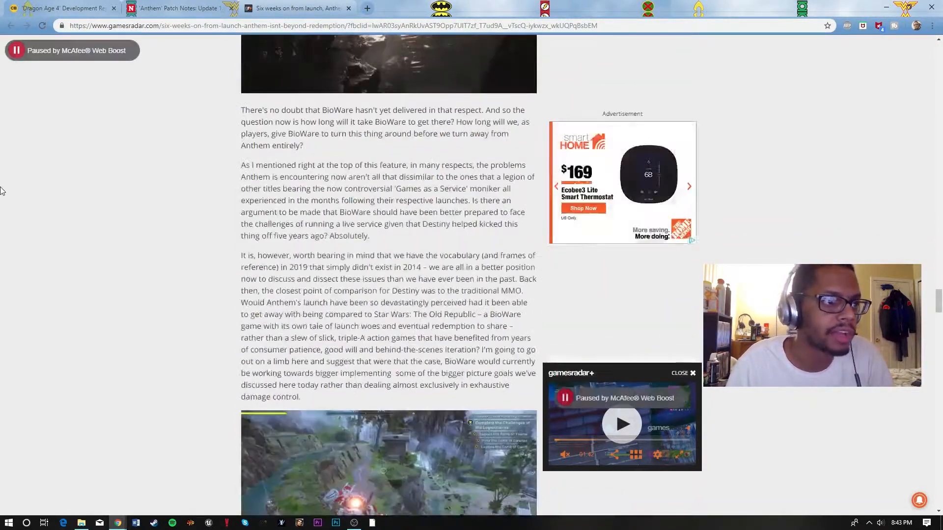
scroll(down, 3)
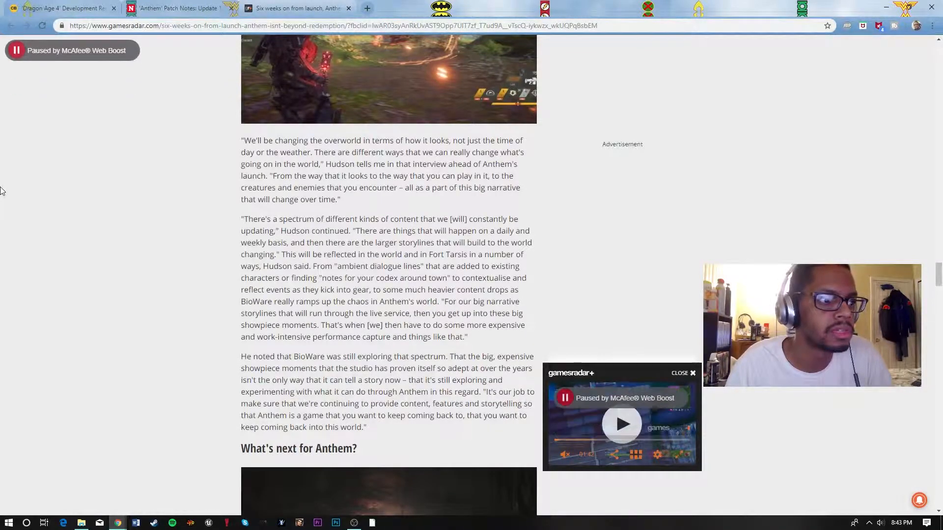